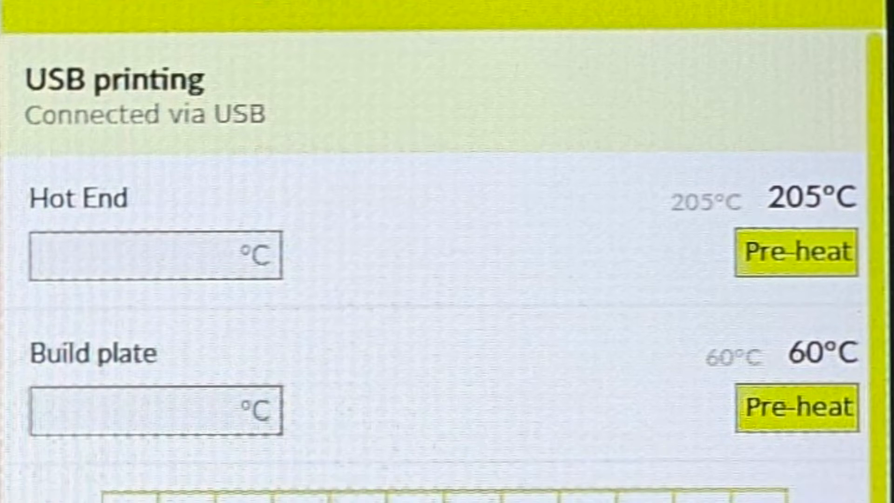
scroll(down, 3)
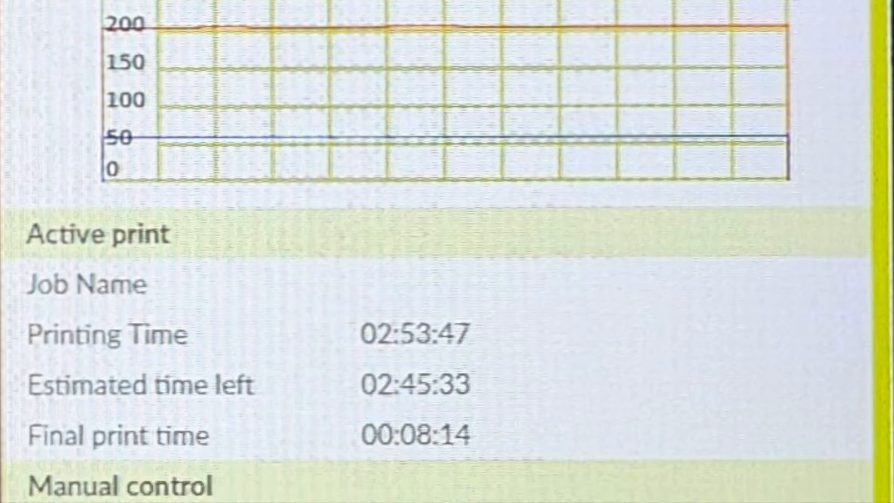